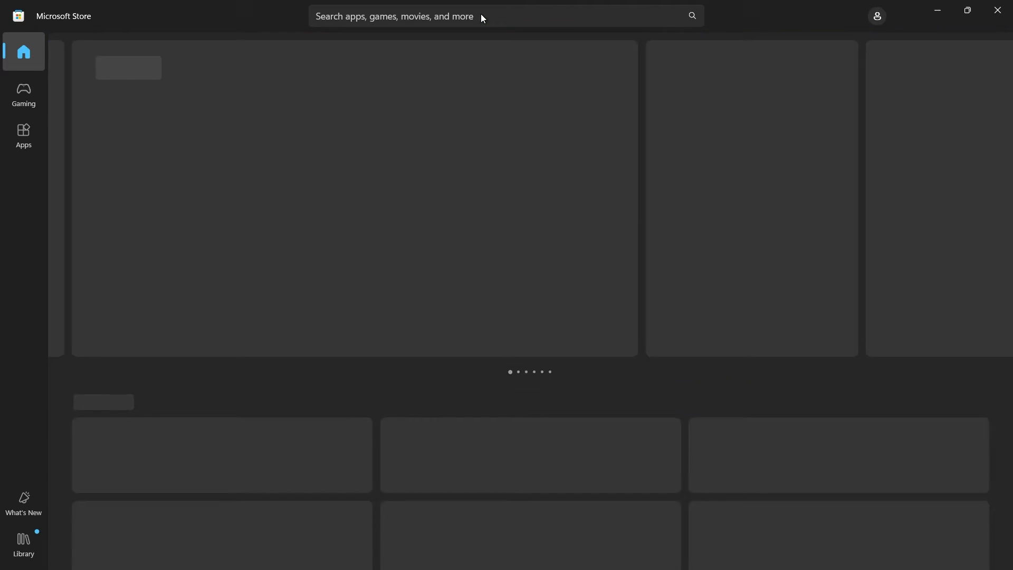
Search the Store for 'itunes' and launch the installed iTunes app.
type("itunes")
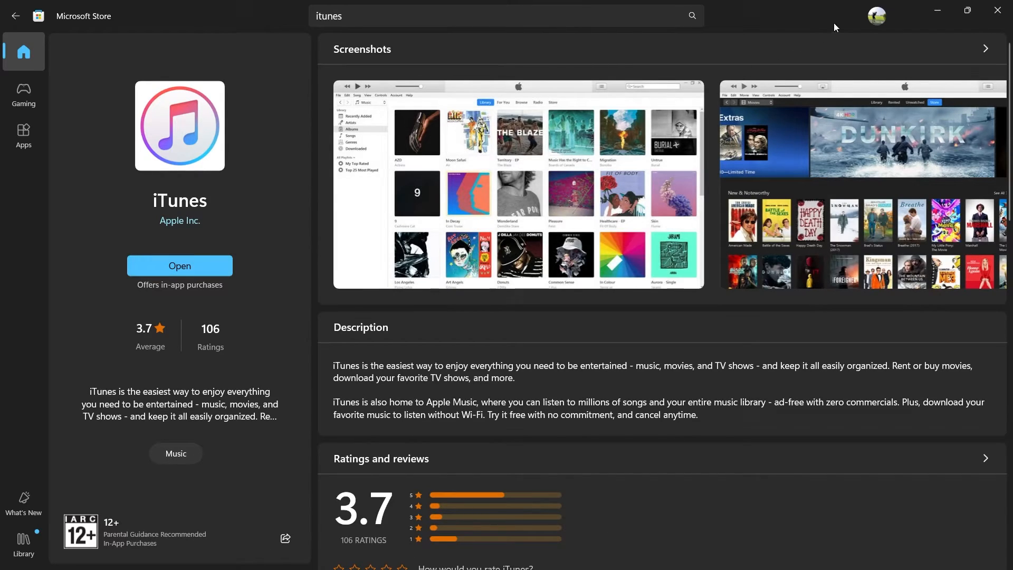
left_click(180, 266)
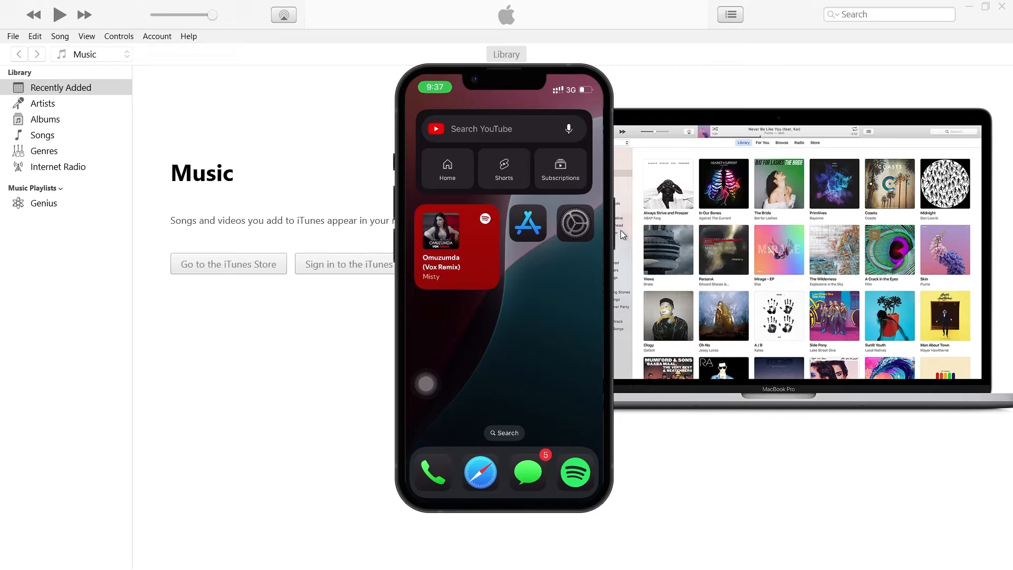
Wait for iTunes to show its empty Music library, then open the iPhone's Settings app.
type("itunes")
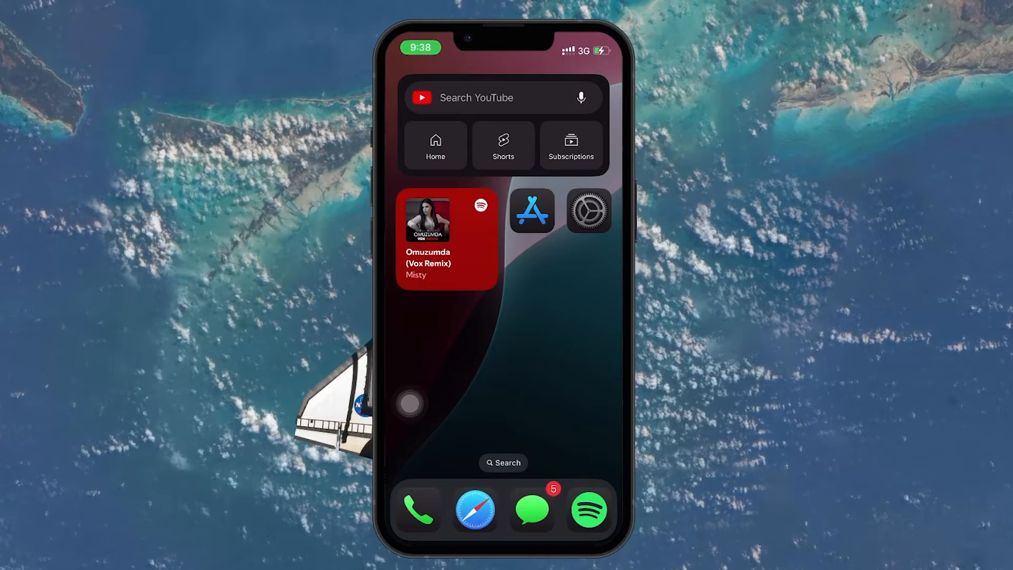
left_click(588, 211)
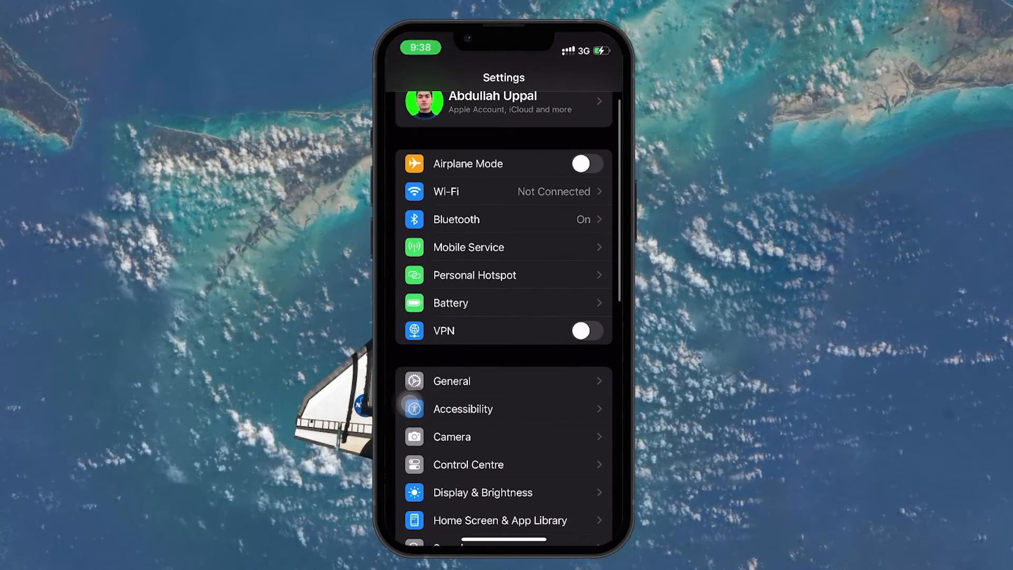
Turn on Personal Hotspot's Allow Others to Join and Maximise Compatibility, then return the iPhone home.
left_click(474, 275)
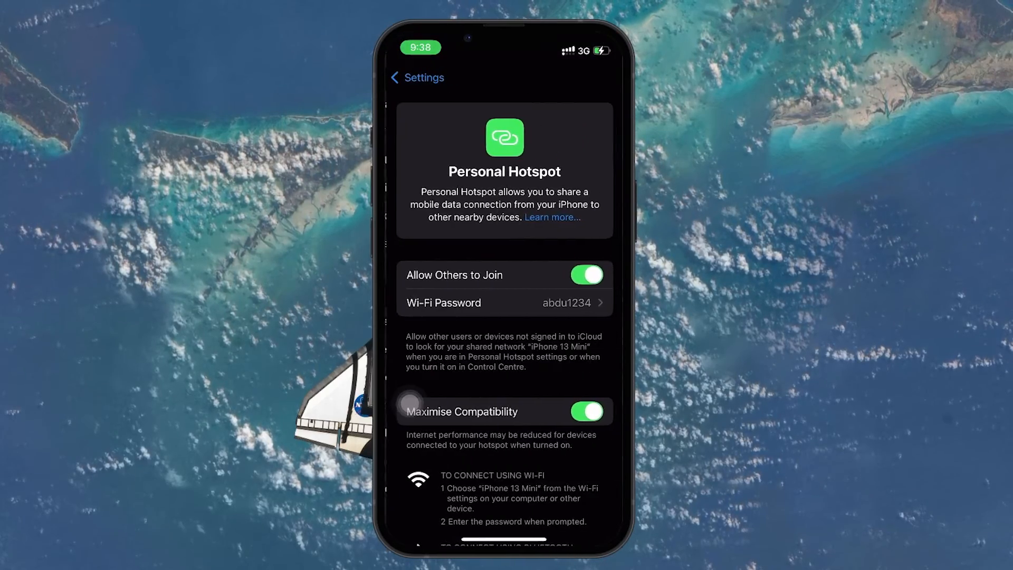
scroll("down", 3)
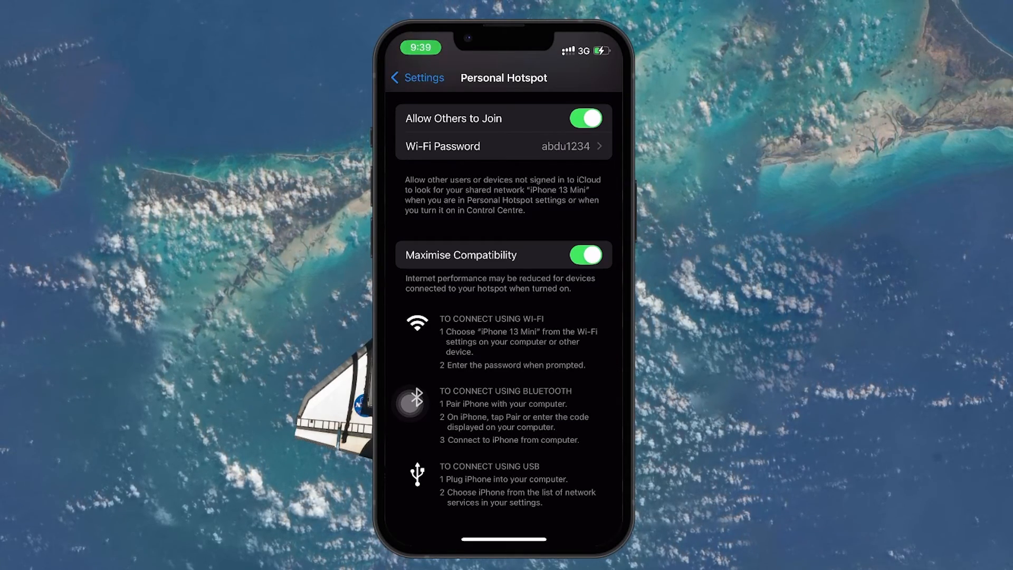
left_click(417, 77)
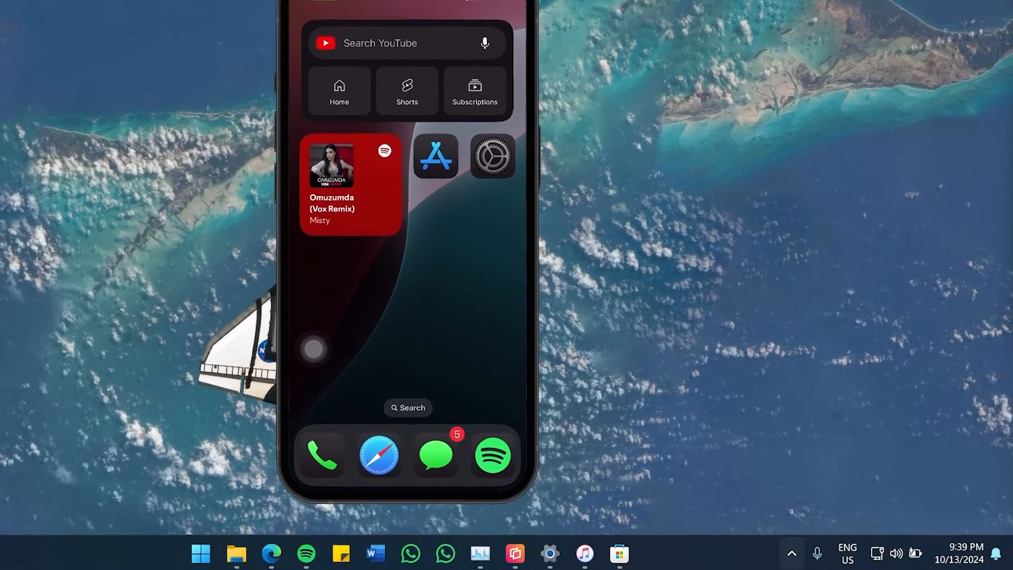
mouse_move(878, 553)
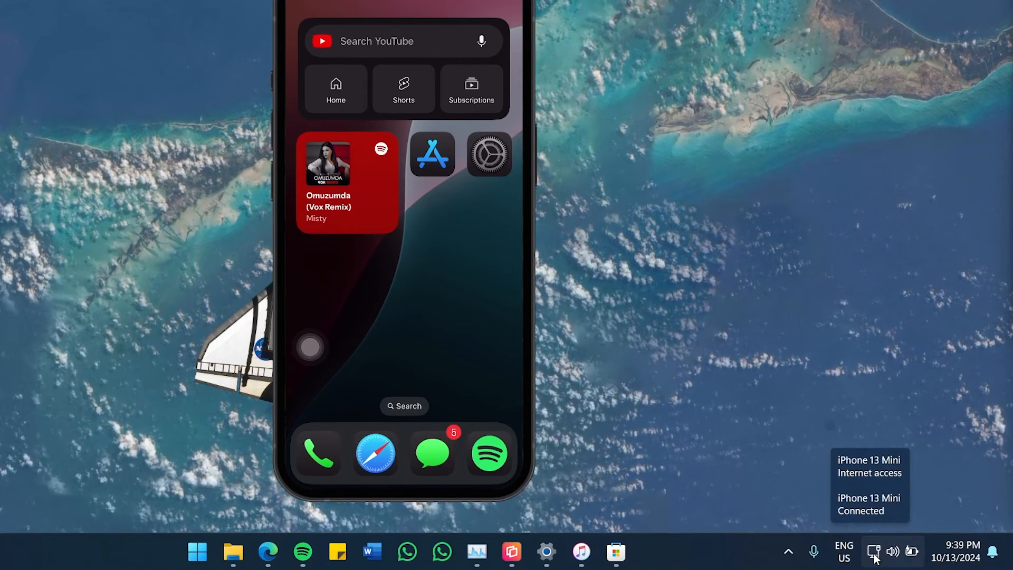
mouse_move(937, 513)
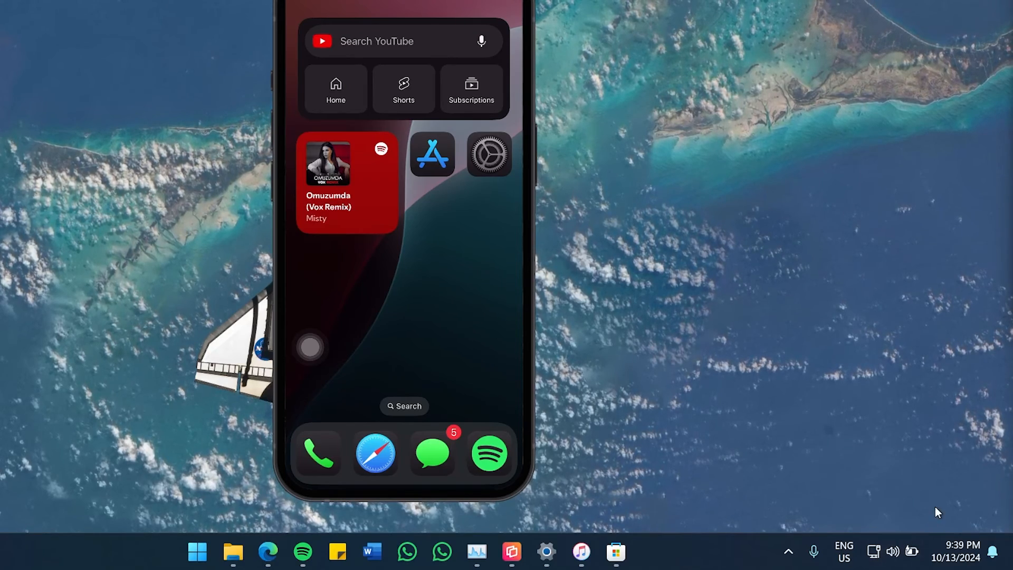